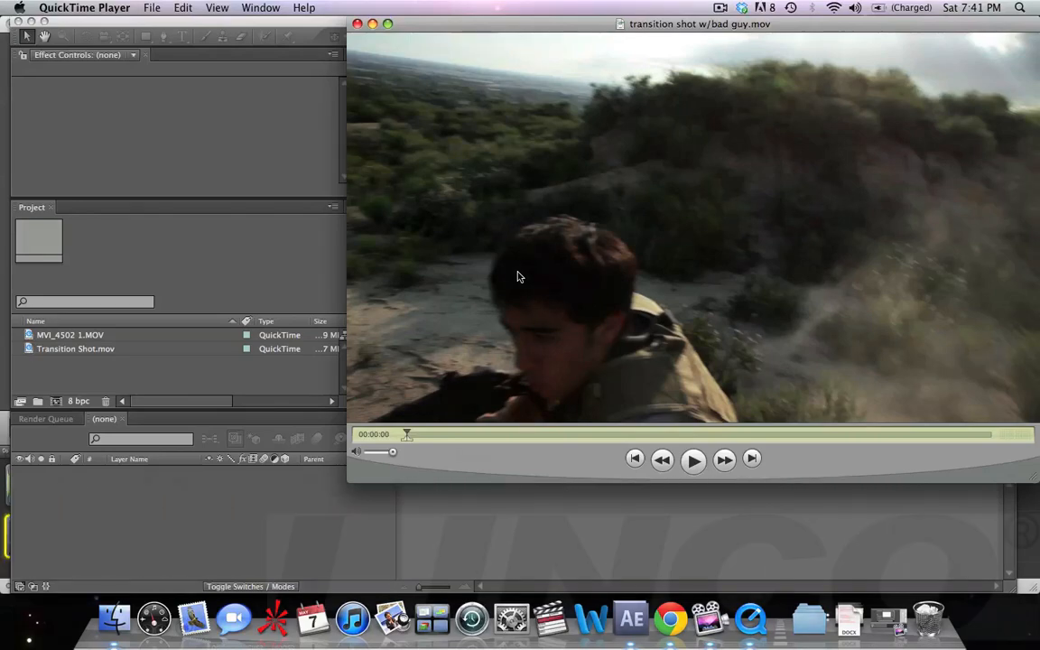
- Play Transition Shot.mov in the footage viewer and scrub to a later landscape frame
click(693, 460)
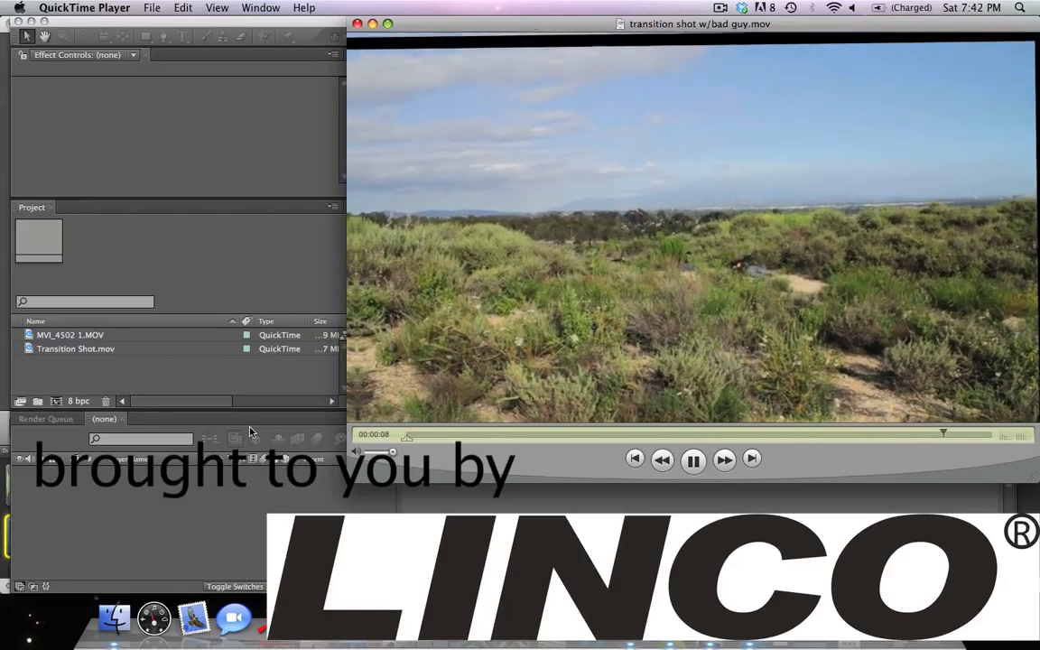
click(694, 461)
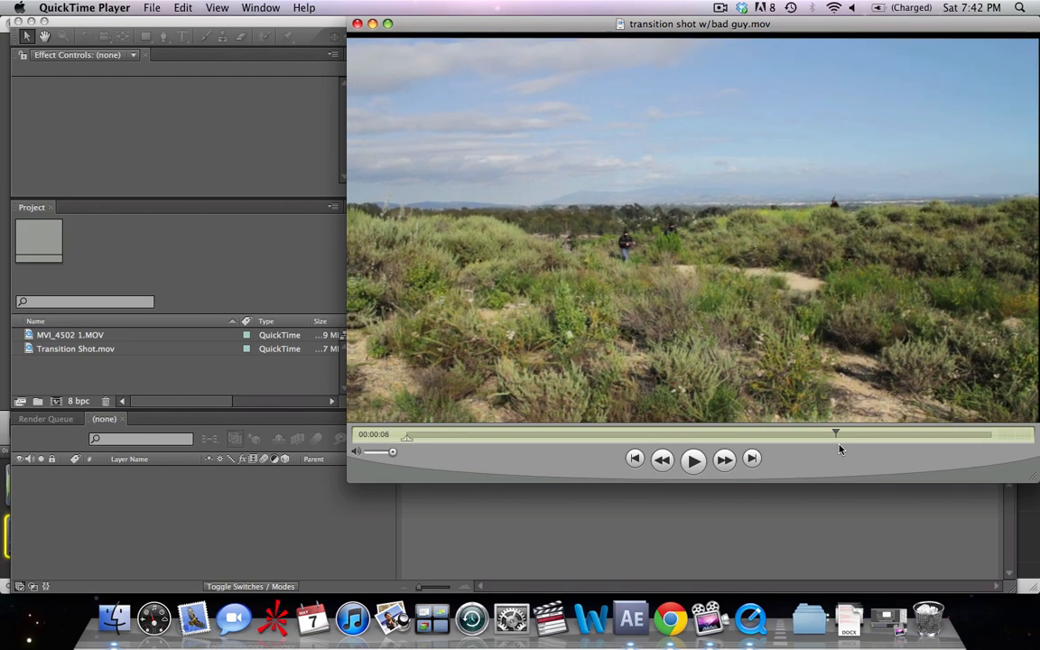
drag(834, 433, 885, 433)
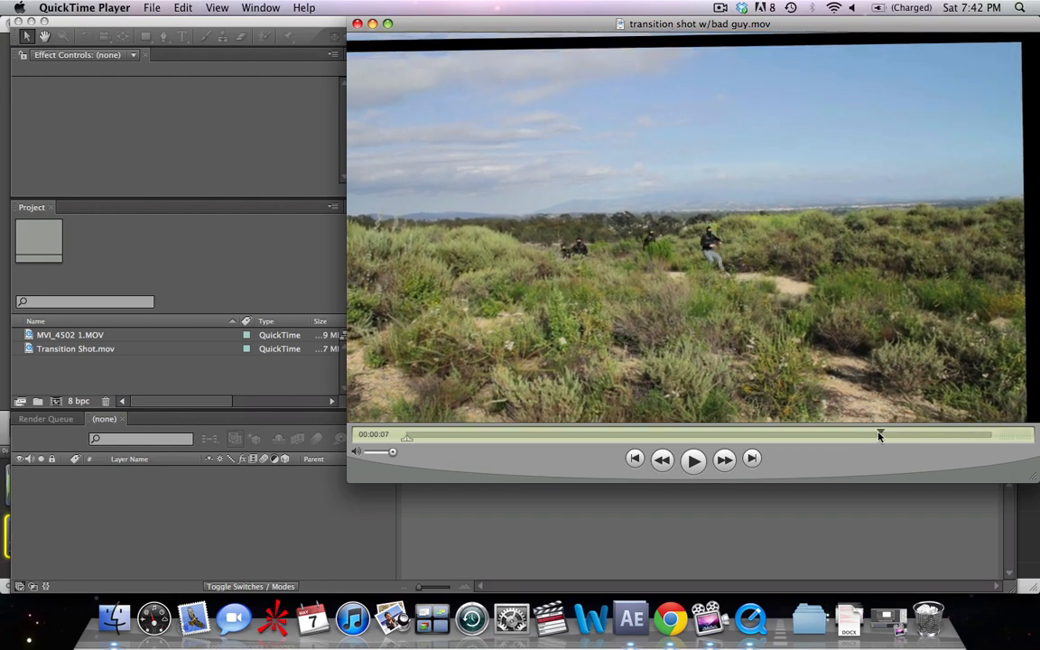
drag(882, 435, 798, 435)
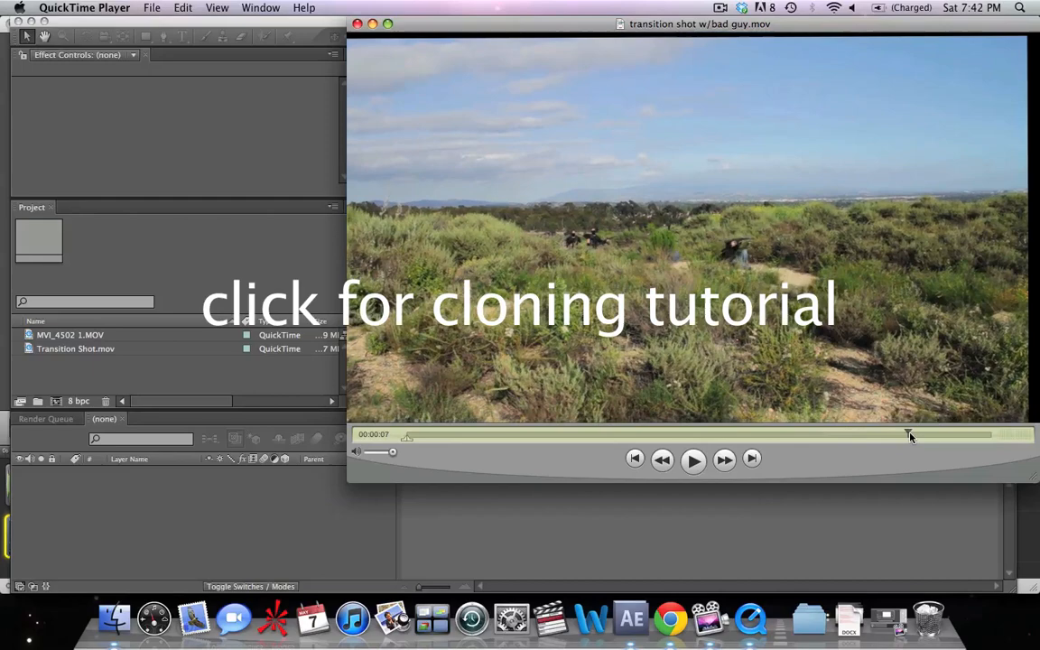
click(911, 435)
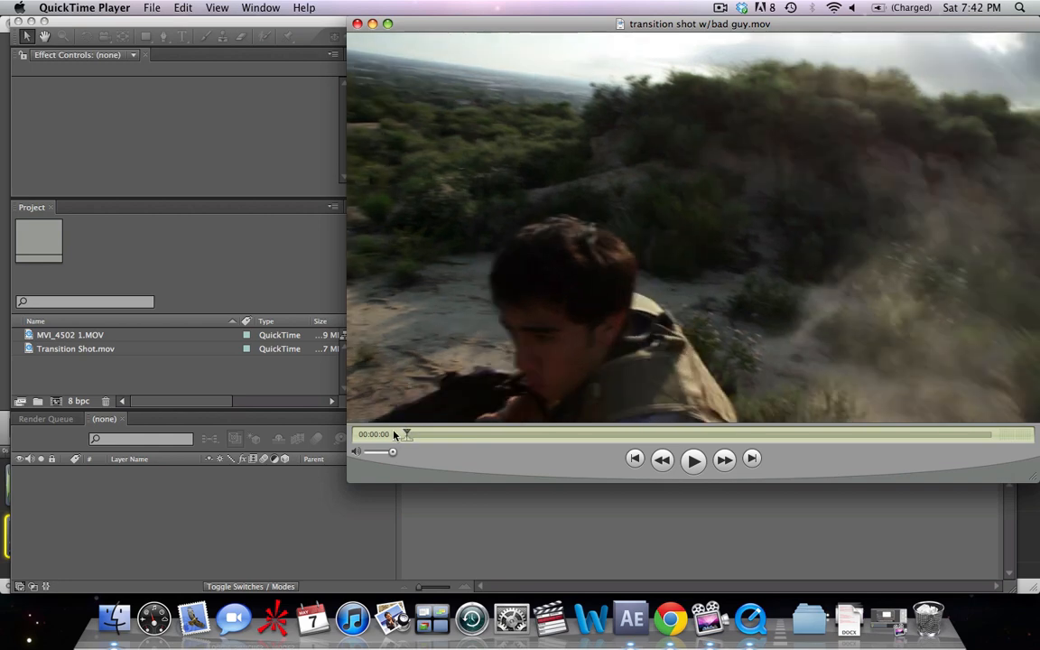
mouse_move(354, 71)
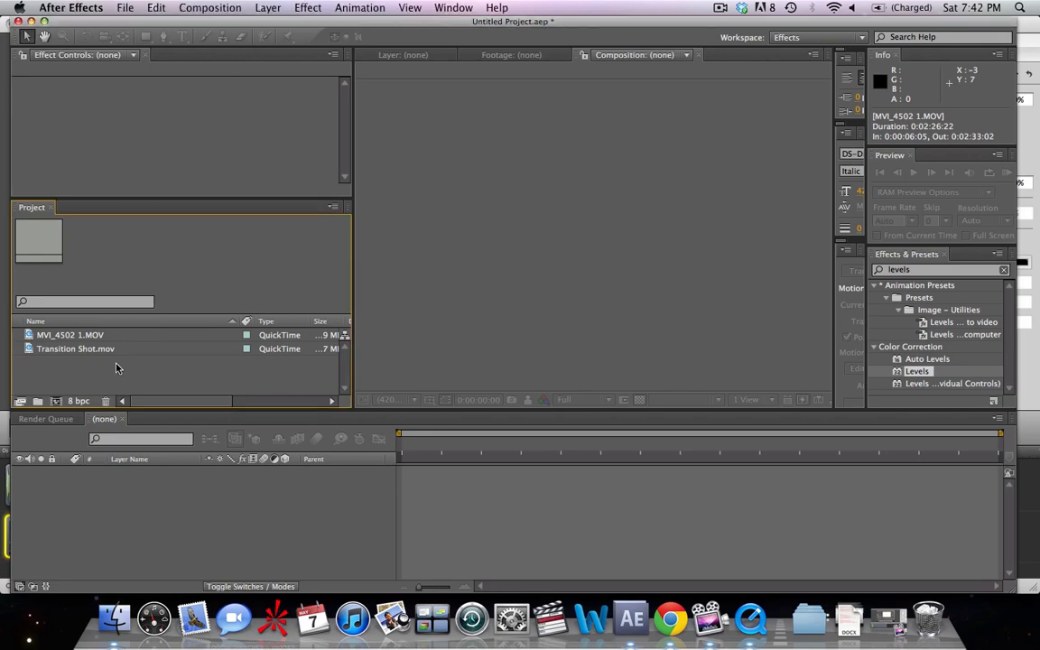
- Make a Transition Shot composition from the clip and scrub through its frames
click(76, 349)
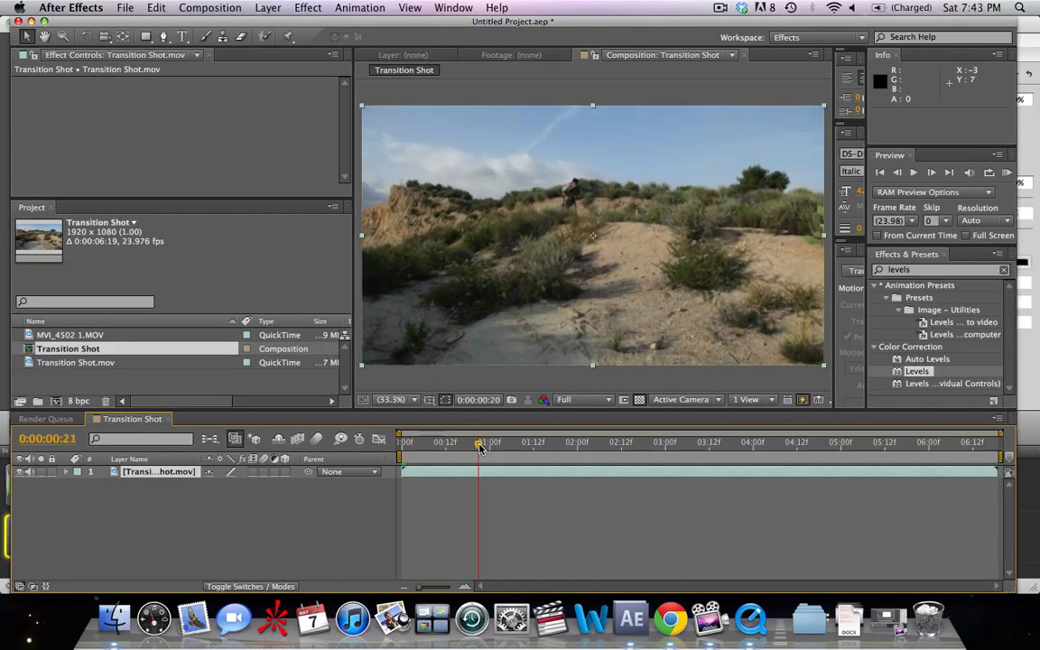
drag(479, 443, 593, 443)
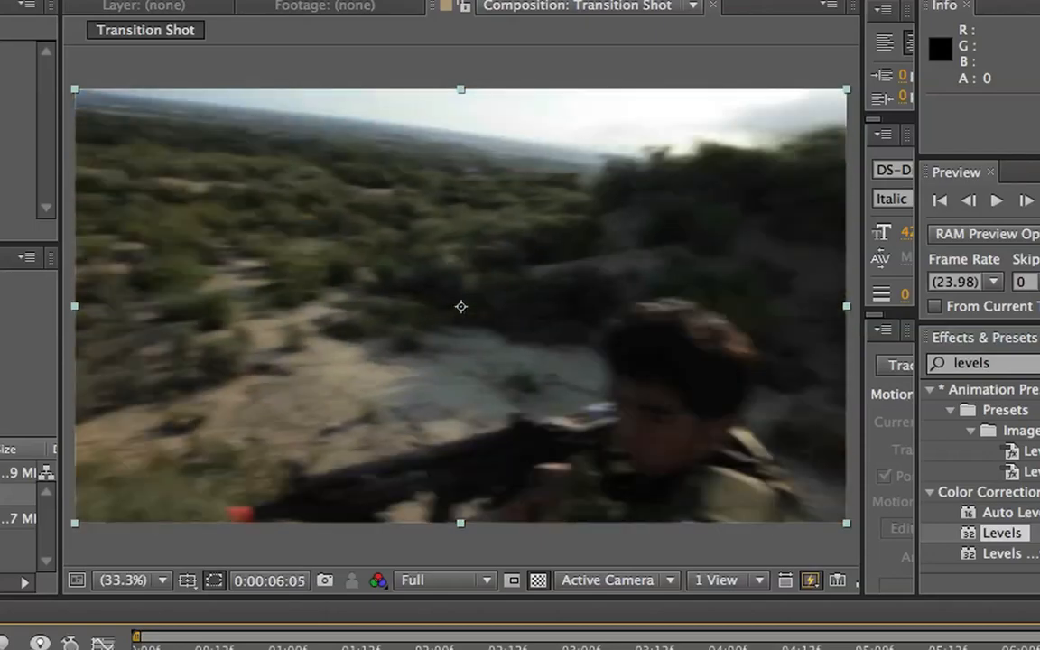
key(Left)
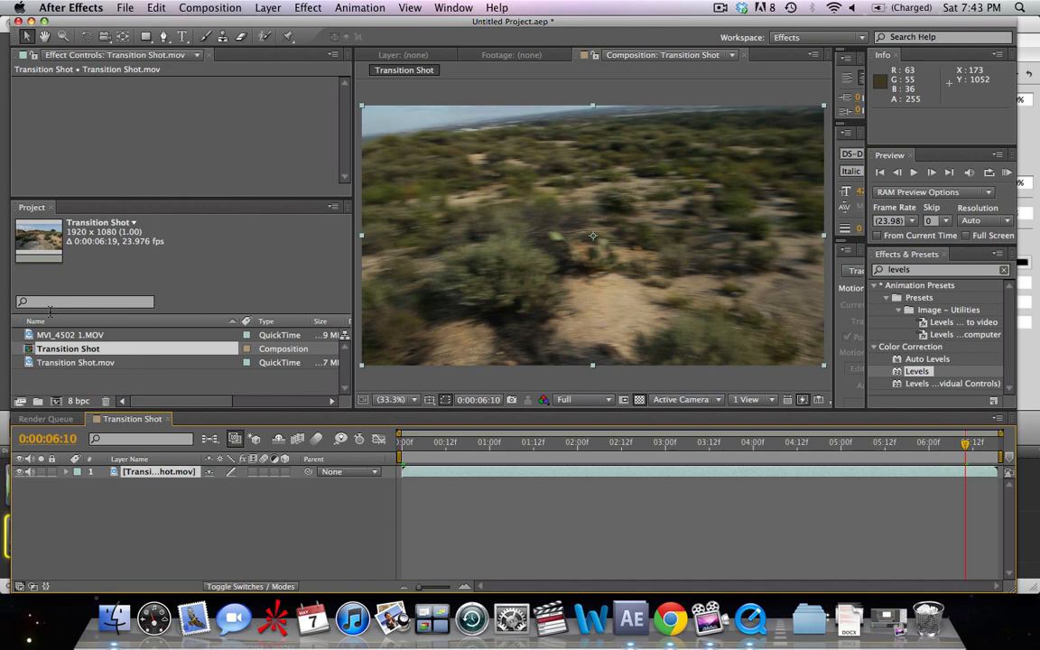
click(72, 334)
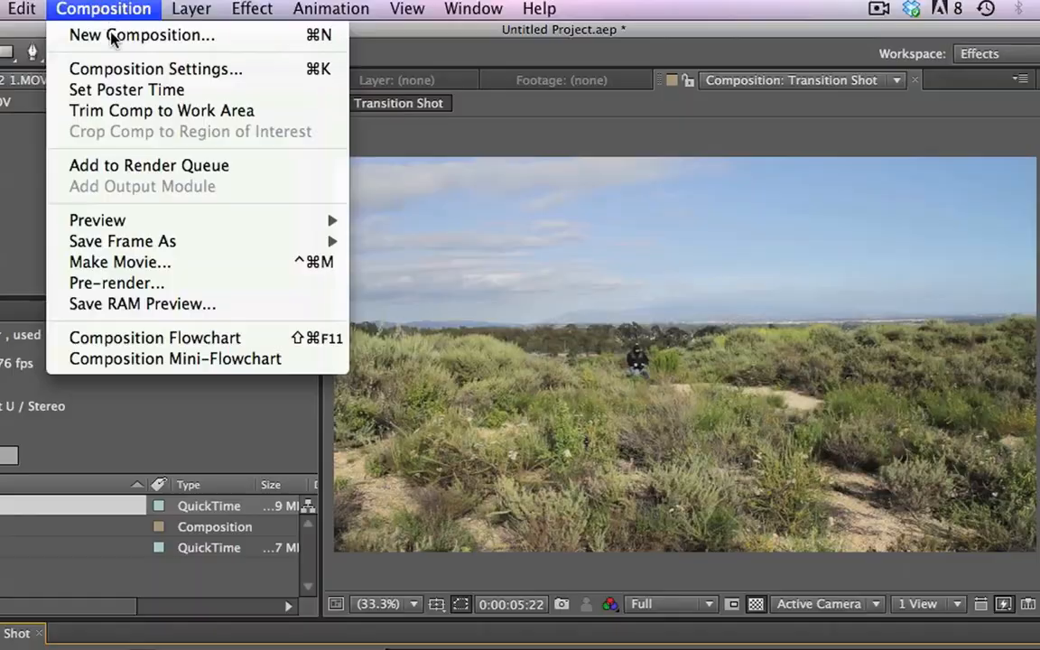
- Set the Transition Shot composition duration to 0:00:16:19 in Composition Settings
click(155, 69)
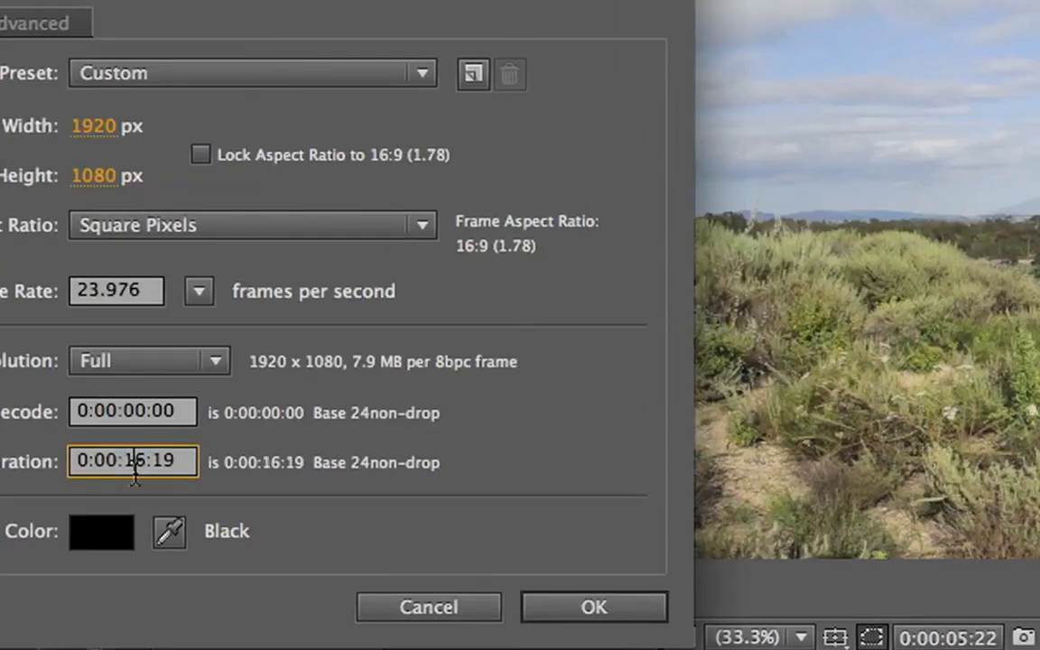
click(592, 607)
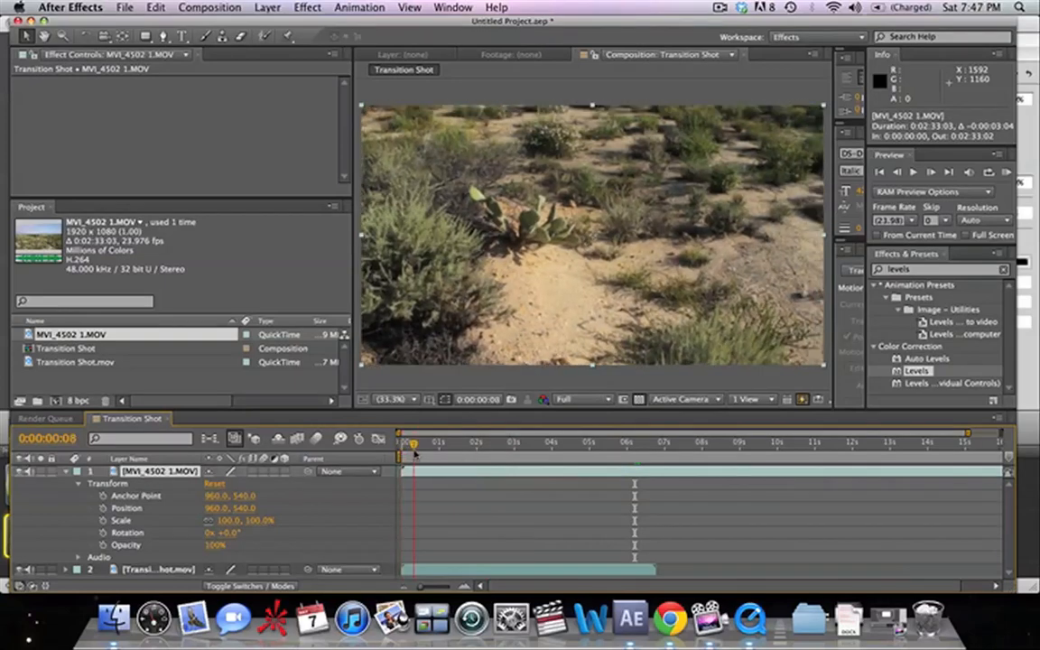
- Place MVI_4502 1.MOV above the transition layer starting near 6 seconds and check the cut
click(448, 442)
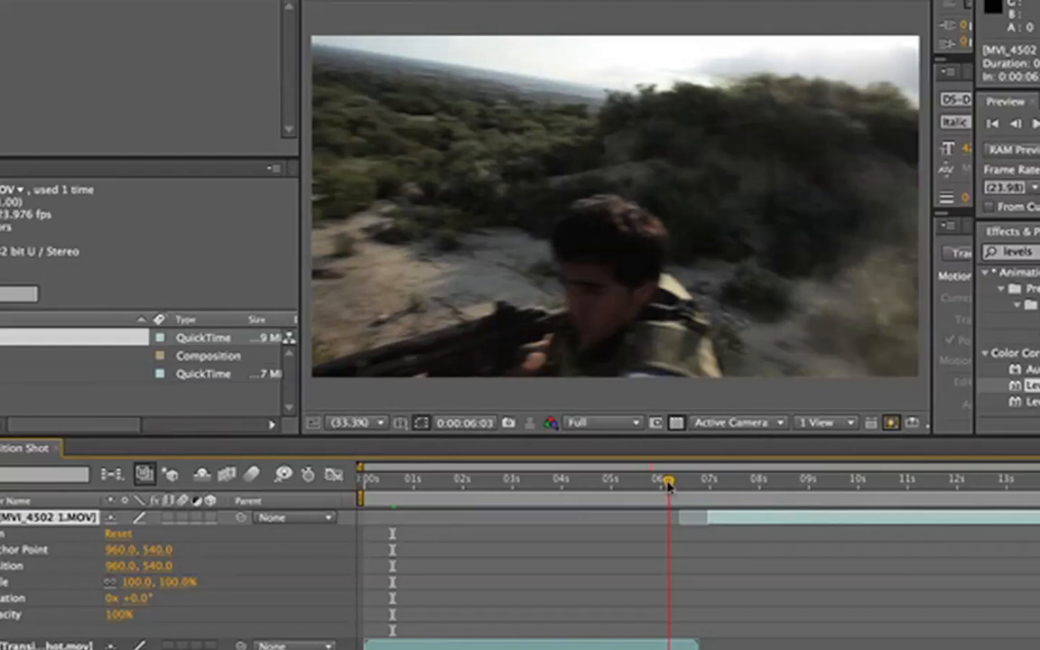
drag(665, 480, 682, 480)
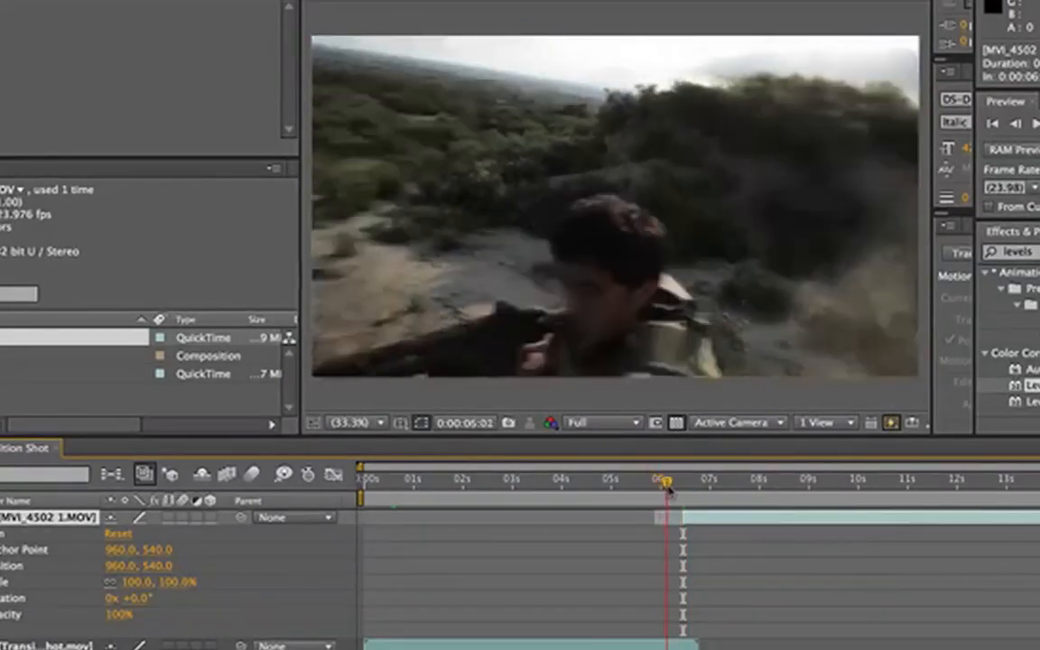
drag(666, 480, 675, 480)
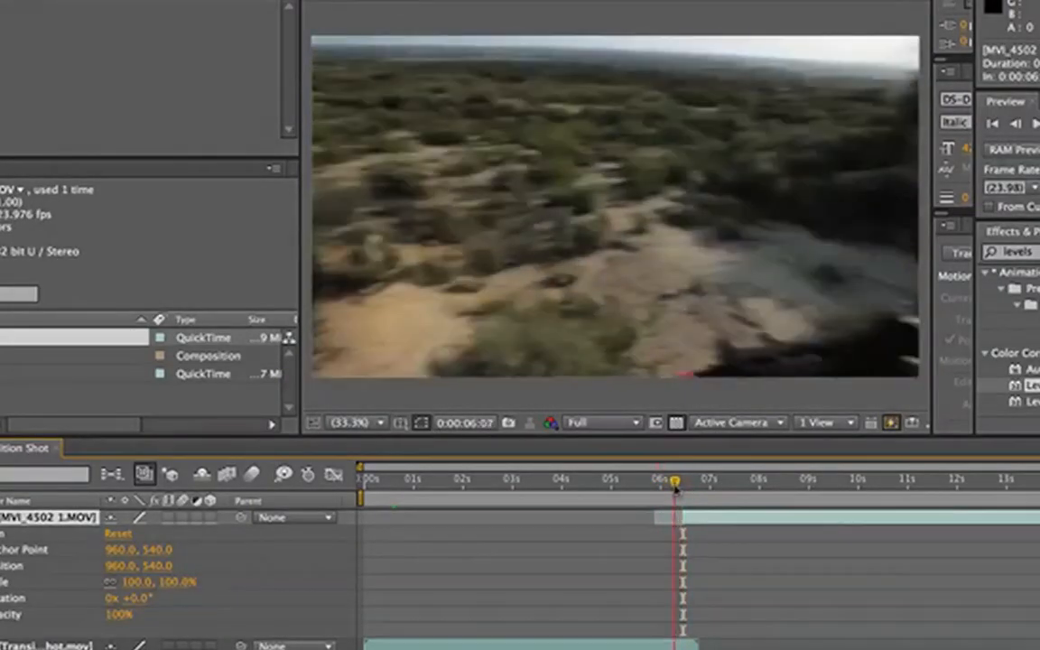
drag(675, 481, 686, 481)
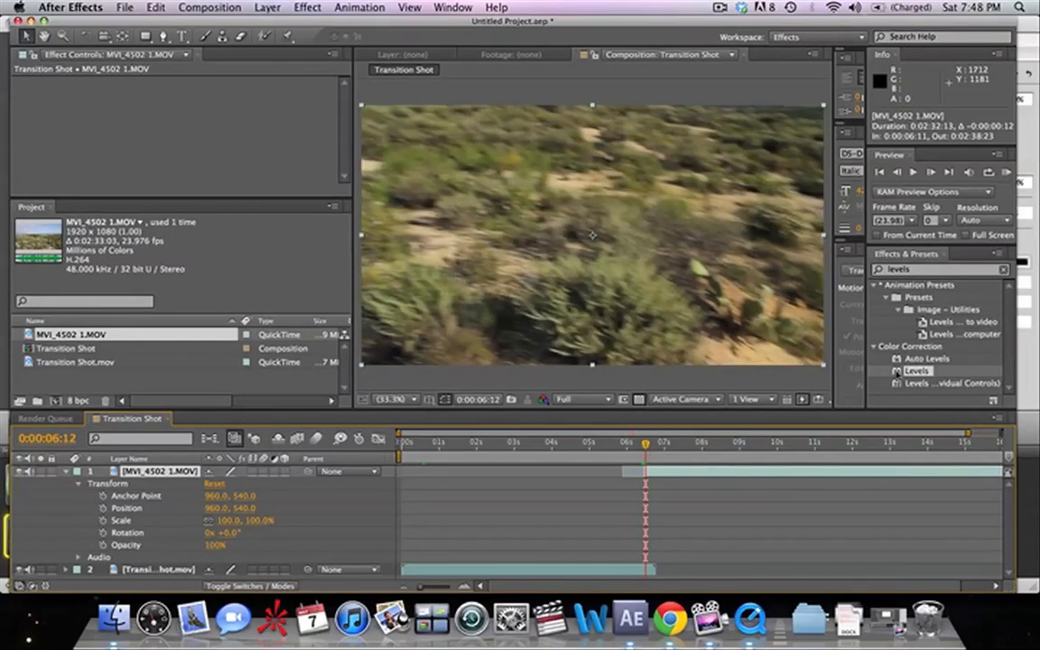
- Apply a Levels effect to the MVI_4502 1.MOV tripod clip and adjust its levels at the cut
double_click(917, 371)
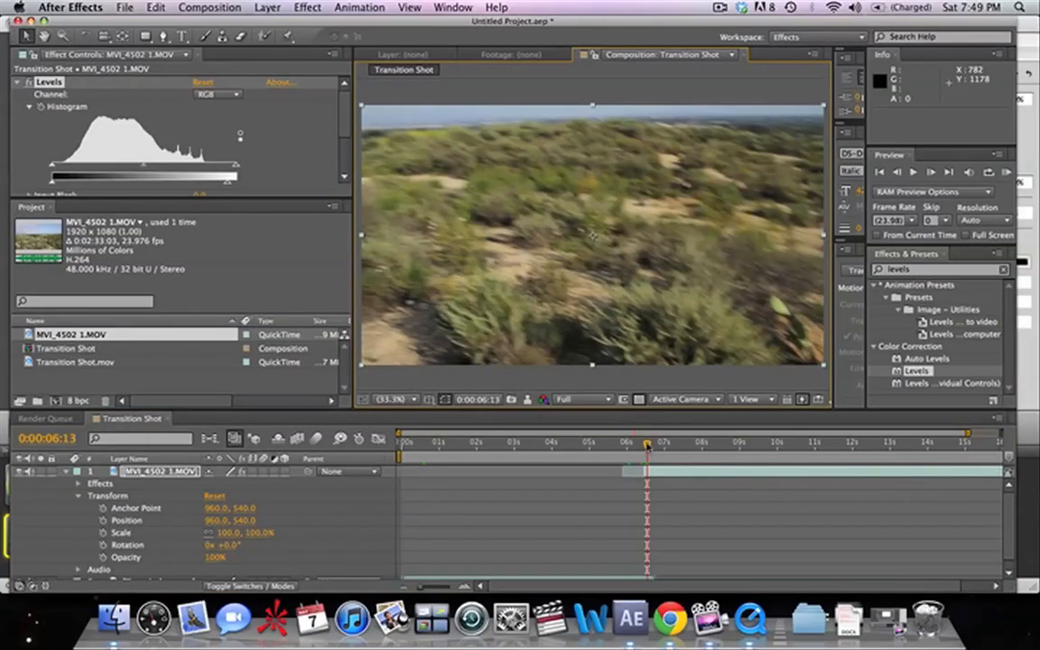
click(600, 441)
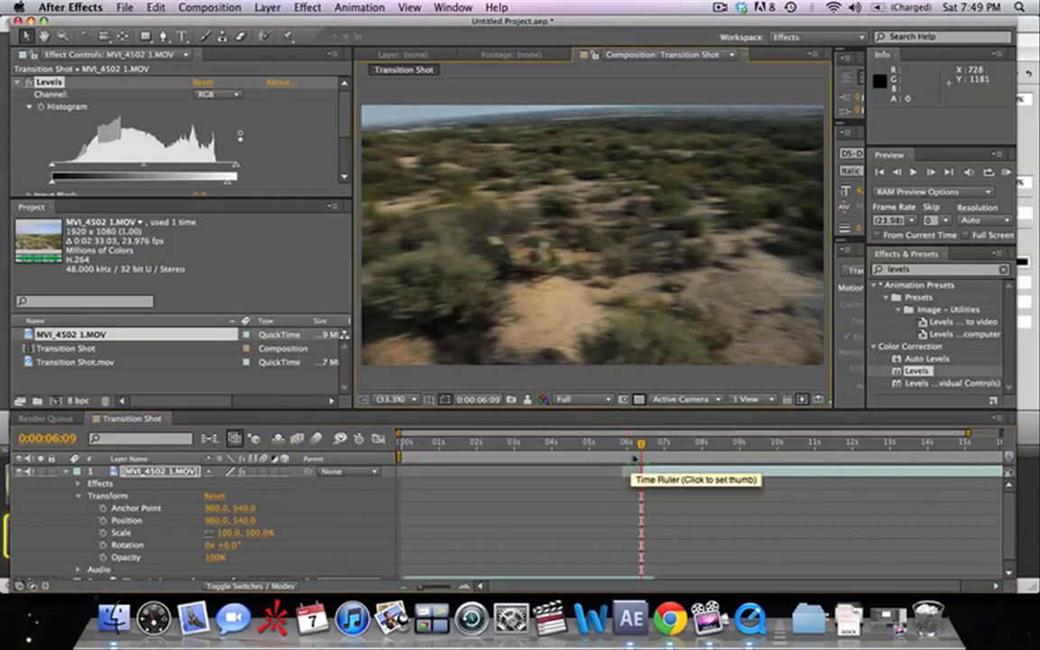
click(643, 441)
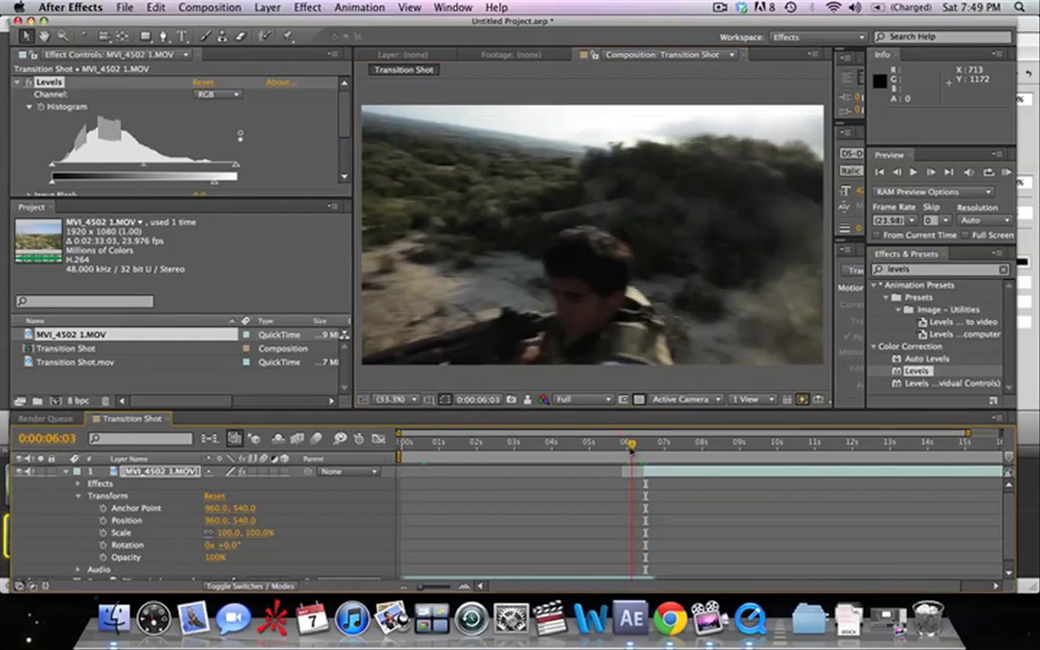
drag(630, 448, 650, 448)
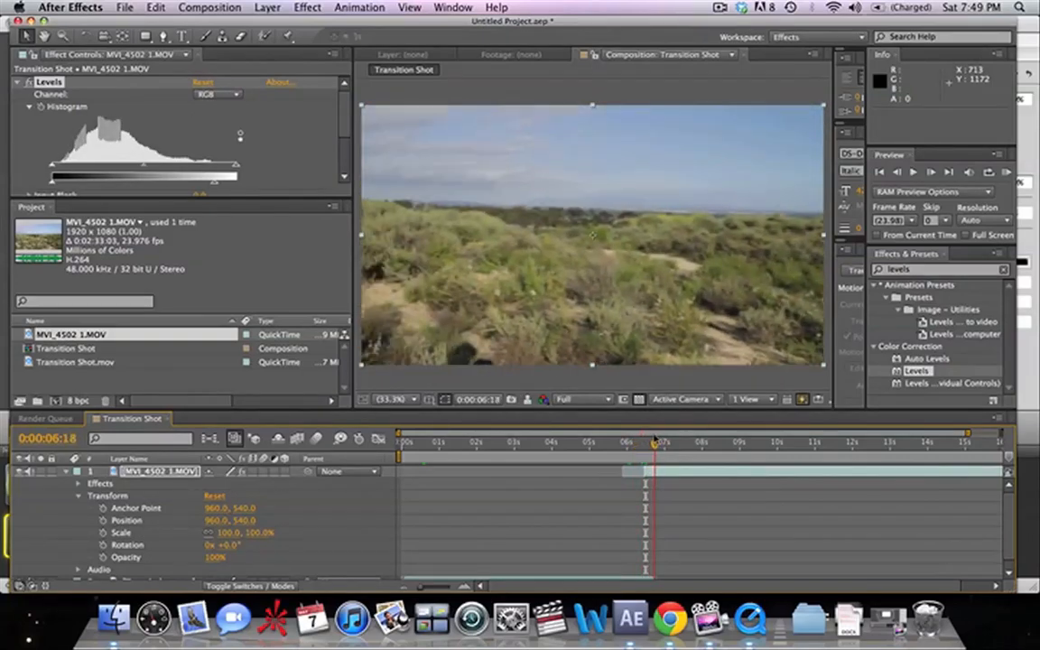
- Scrub through the shaky footage and fast camera move to locate the cut frames
drag(654, 441, 650, 441)
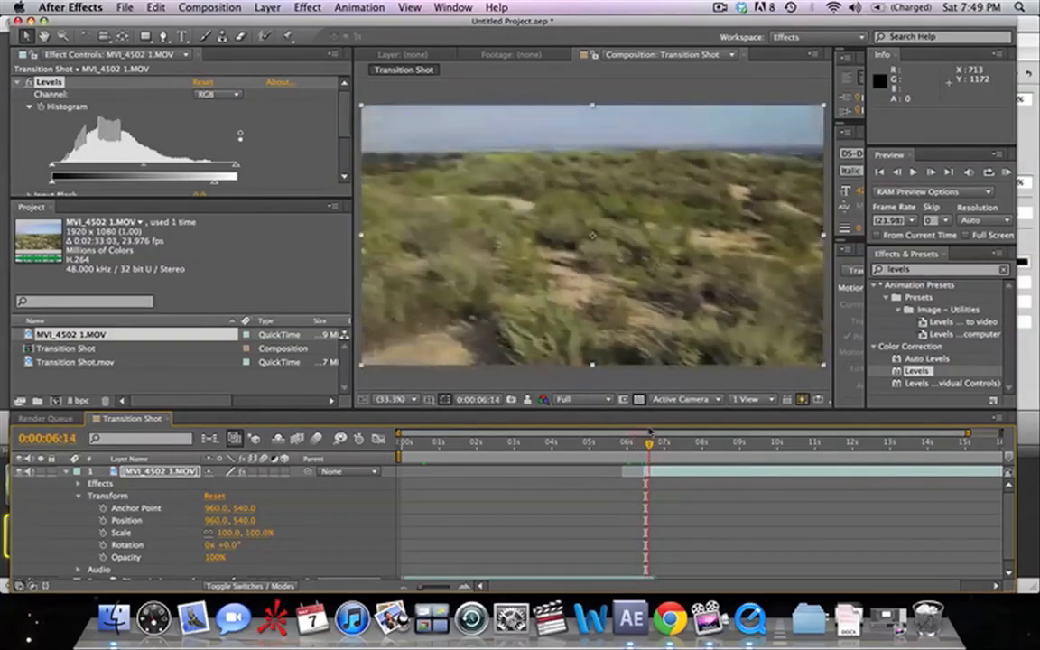
drag(650, 443, 642, 443)
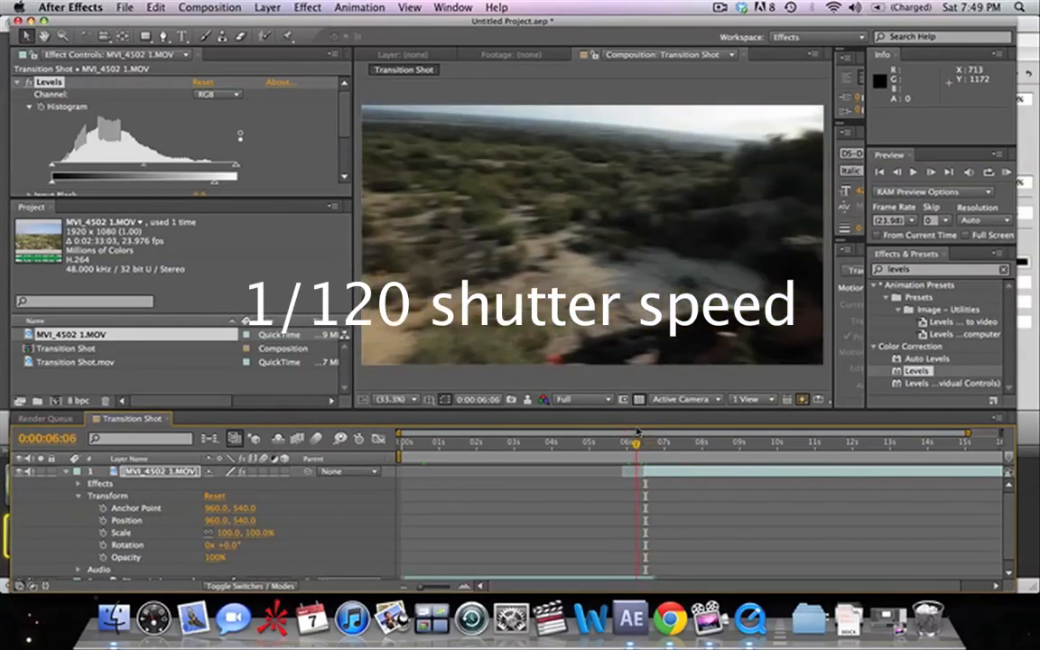
drag(637, 442, 629, 442)
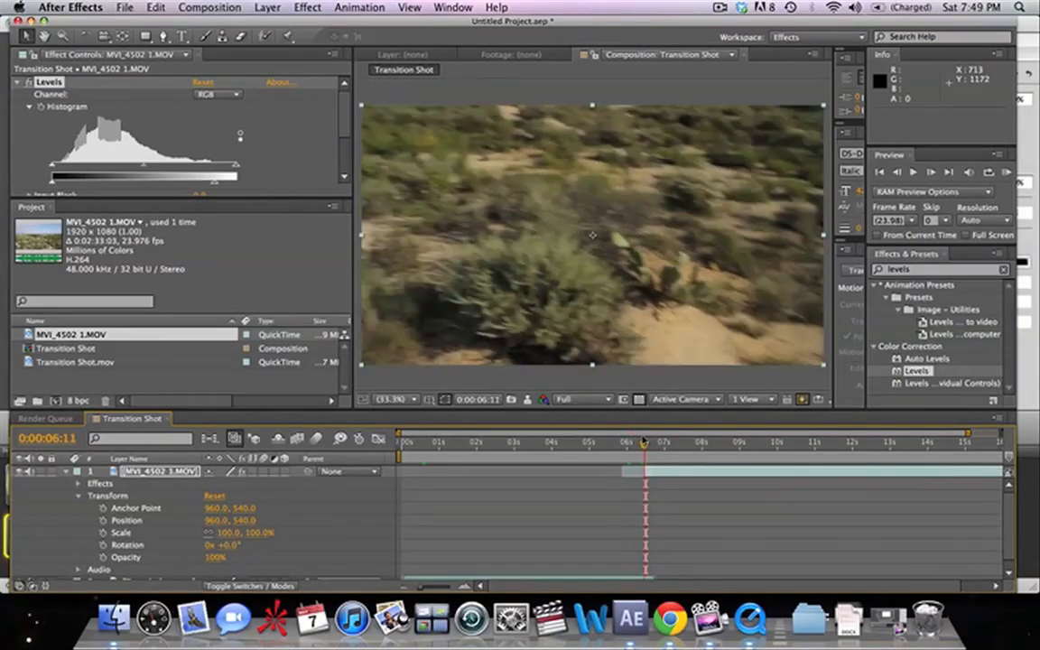
drag(645, 445, 651, 444)
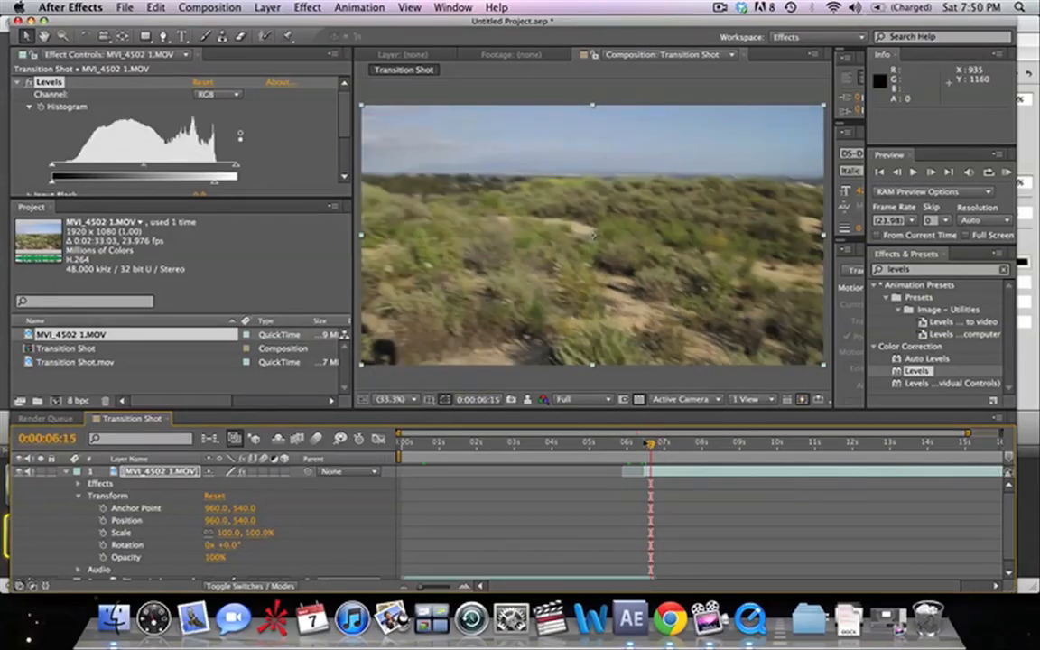
click(666, 441)
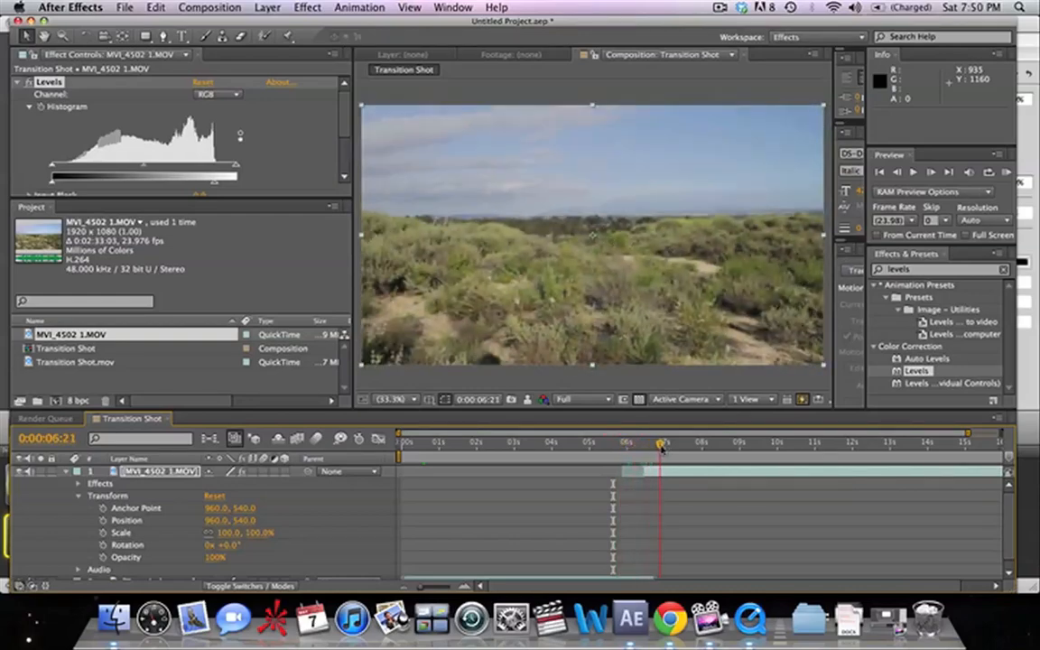
click(668, 441)
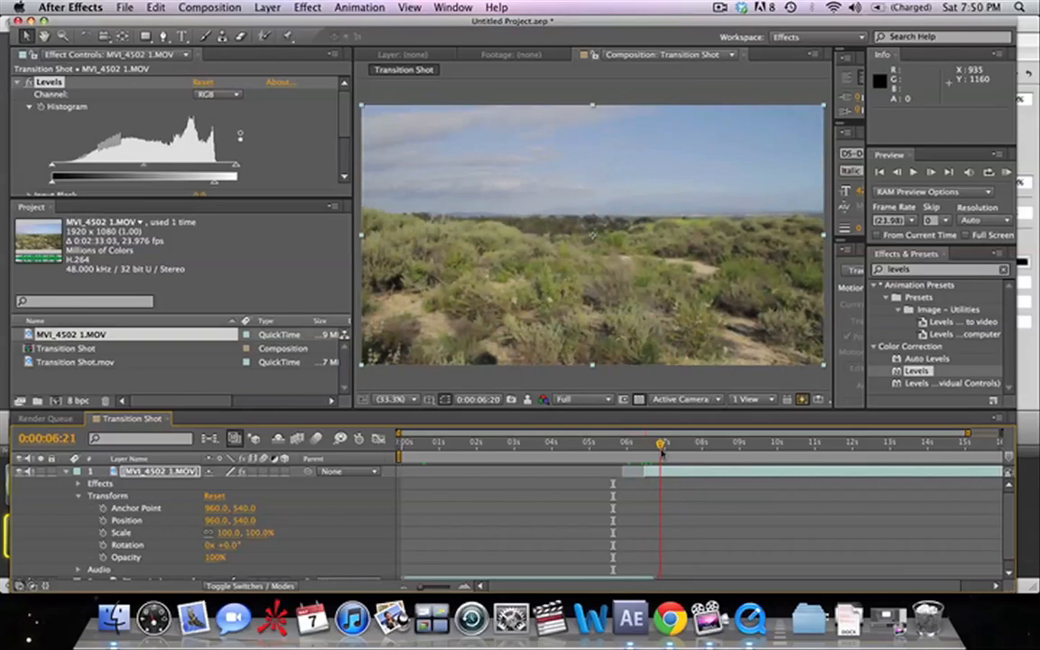
- Start the work area at about 0:00:05:22, just before the cut
drag(661, 443, 650, 443)
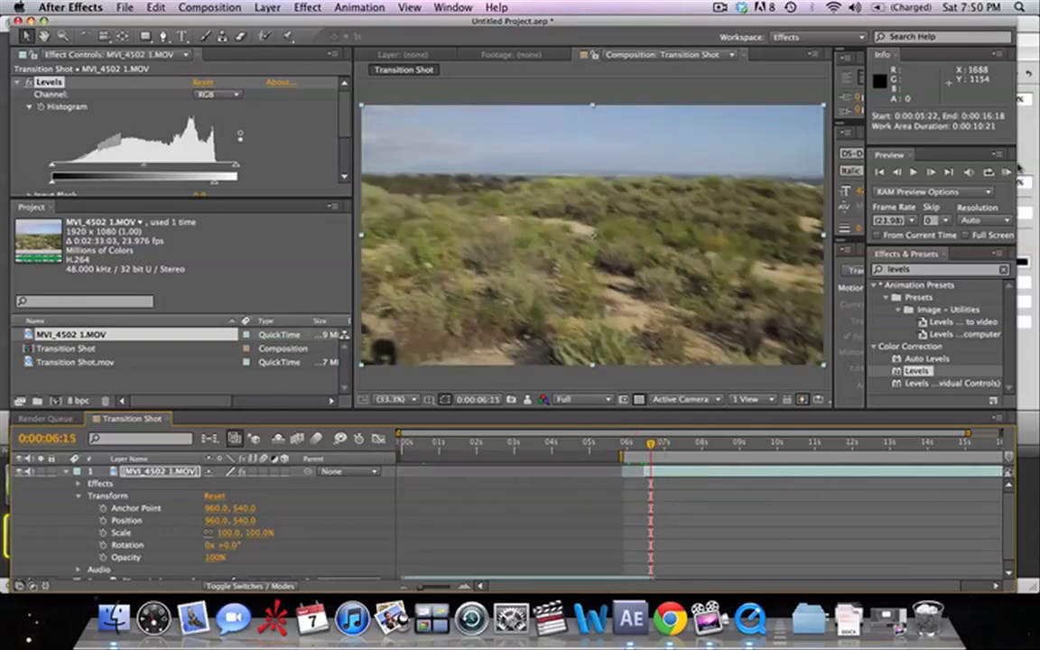
click(1008, 171)
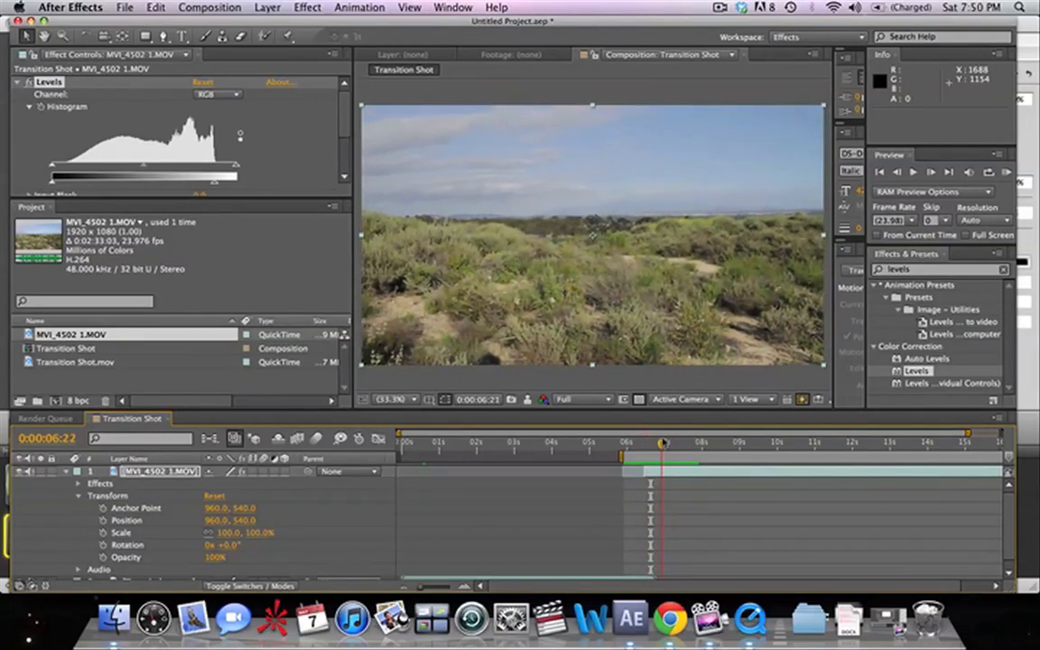
- Precompose Transition Shot into Transition Shot 2 and search Effects & Presets for 'shake'
drag(661, 441, 643, 441)
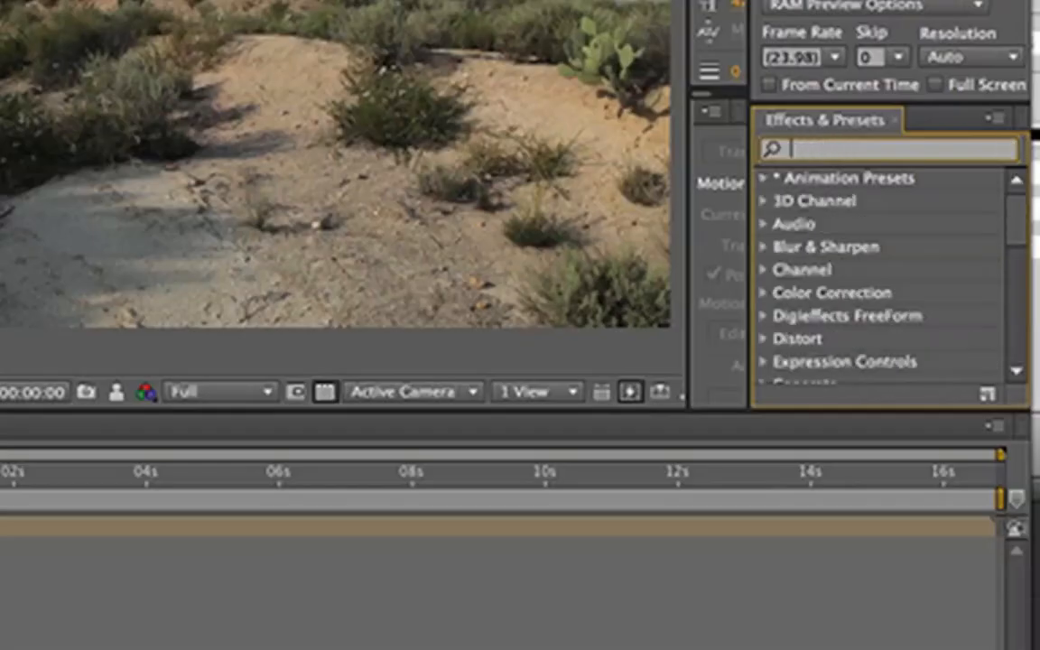
text(shake)
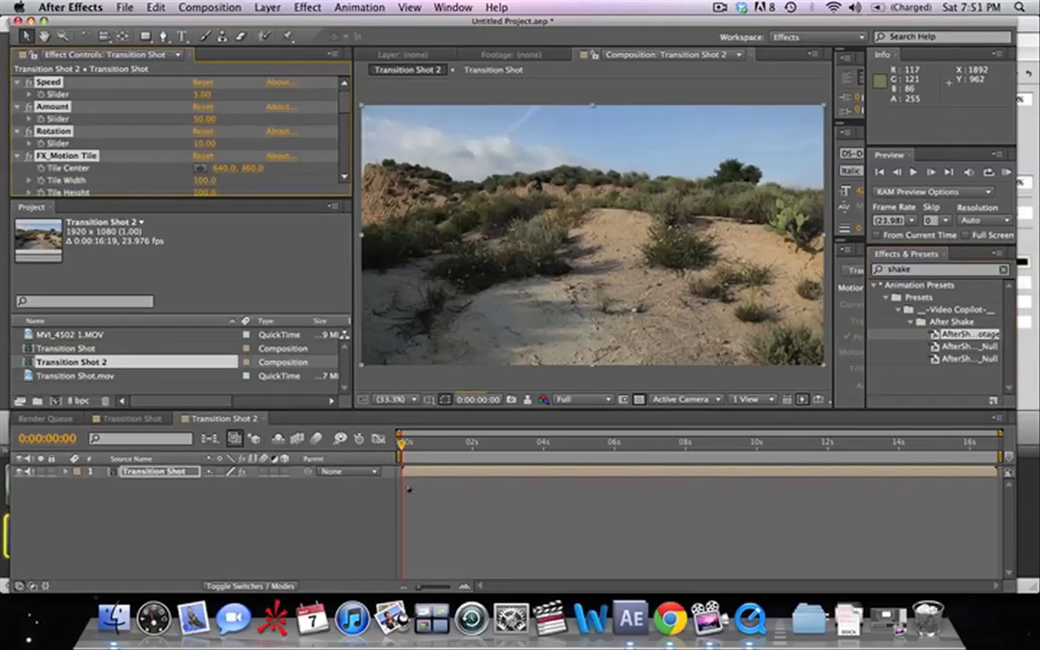
- Apply the After Shake preset, preview it around the cut and raise Amount to 109
click(409, 443)
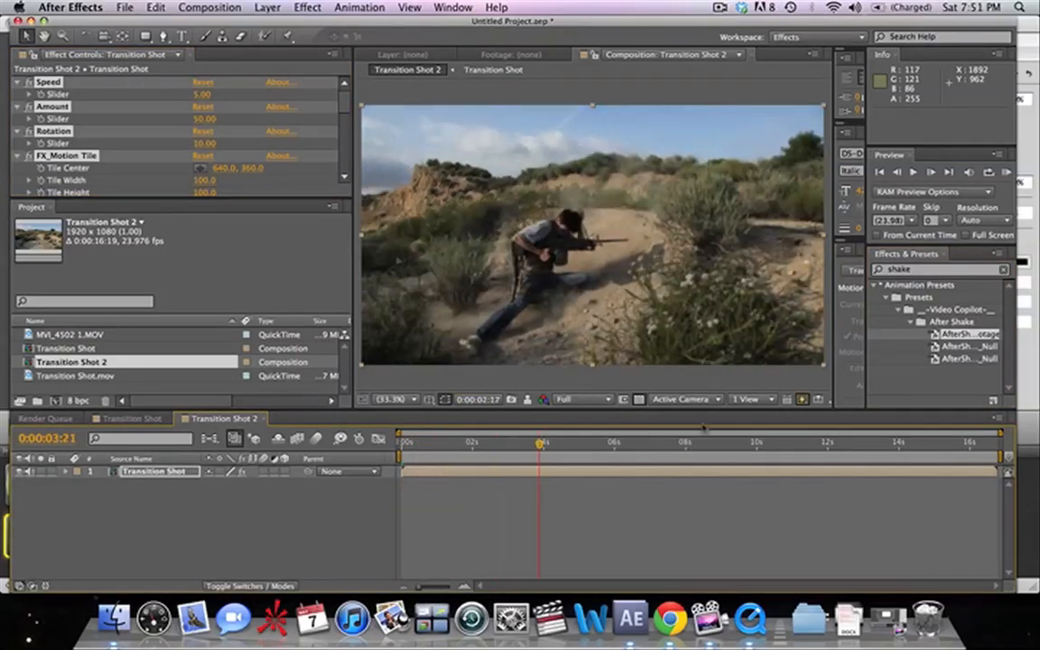
drag(538, 443, 779, 442)
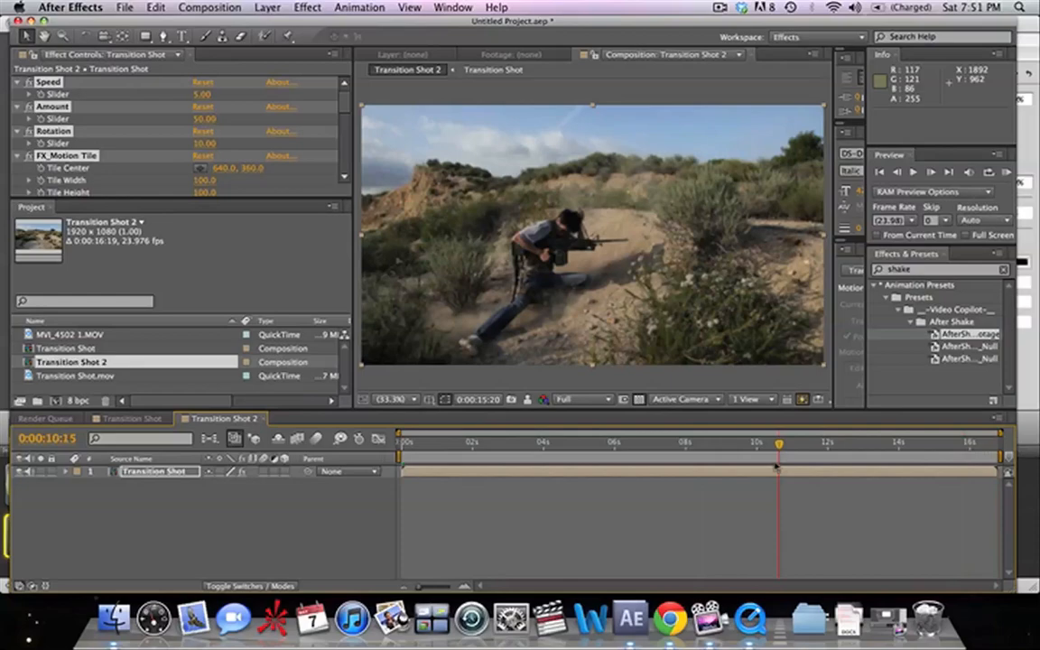
click(657, 442)
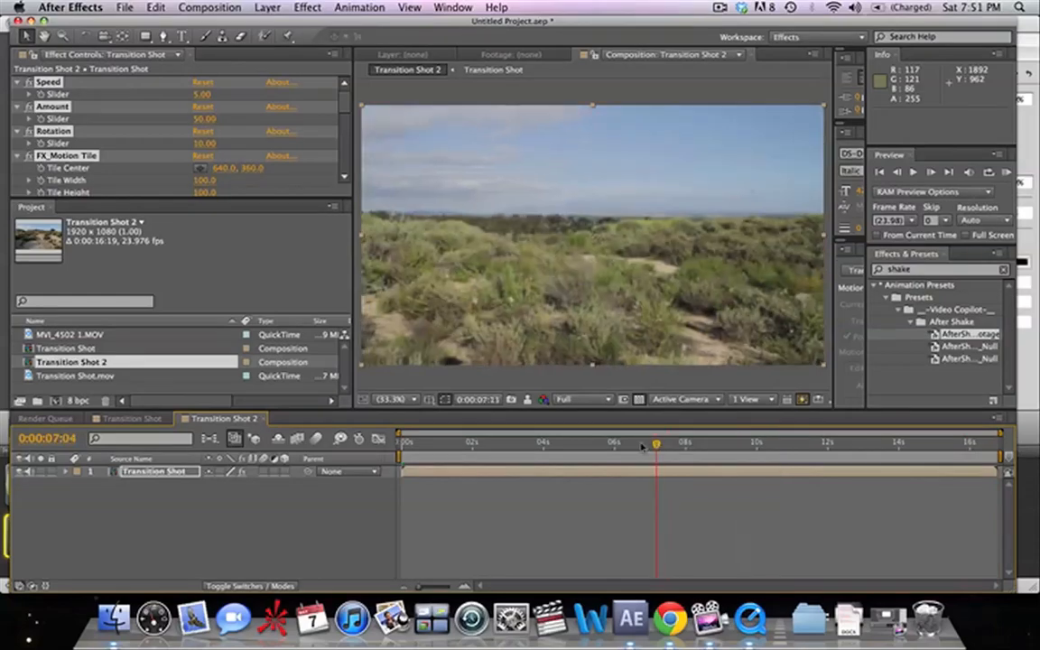
drag(657, 443, 623, 443)
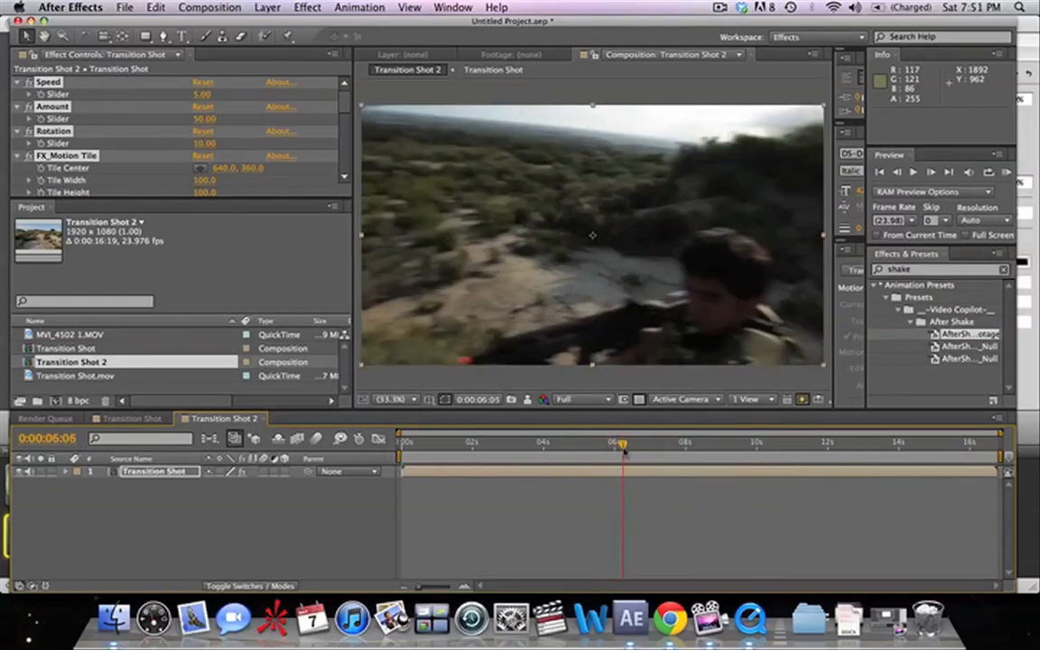
drag(621, 448, 648, 448)
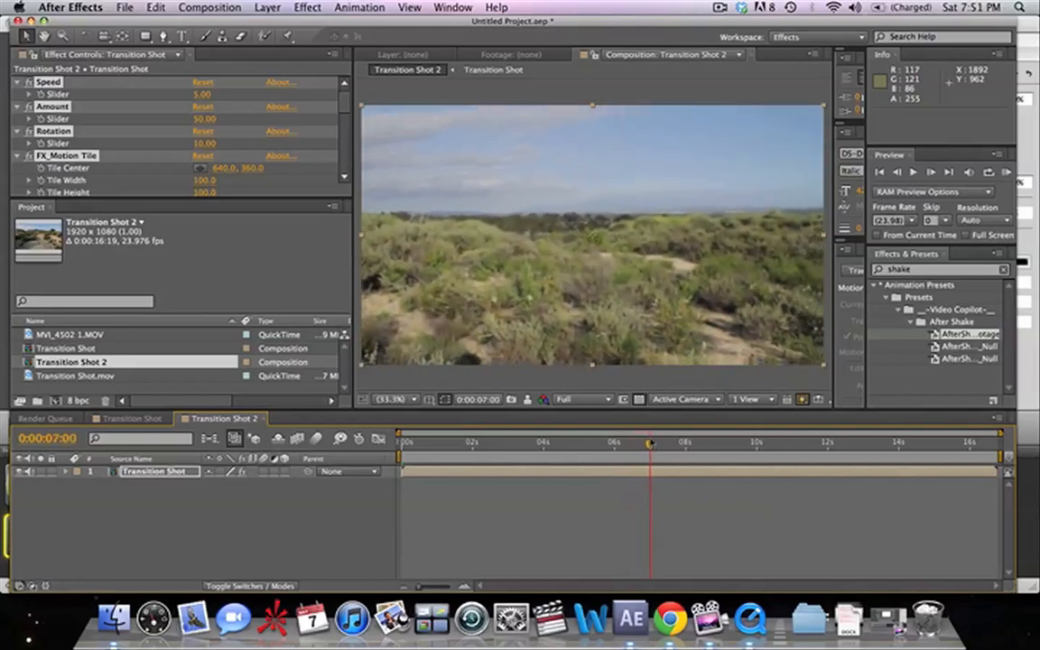
drag(649, 444, 638, 444)
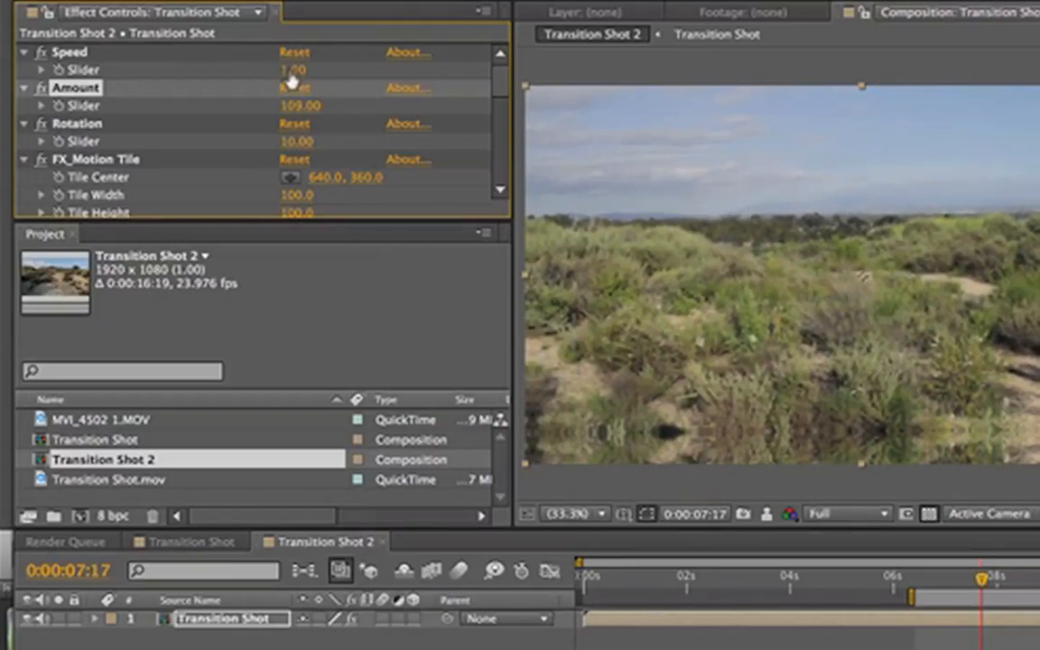
- Lower the After Shake Speed to 1.50 for a gentler shake
double_click(293, 69)
text(1.5)
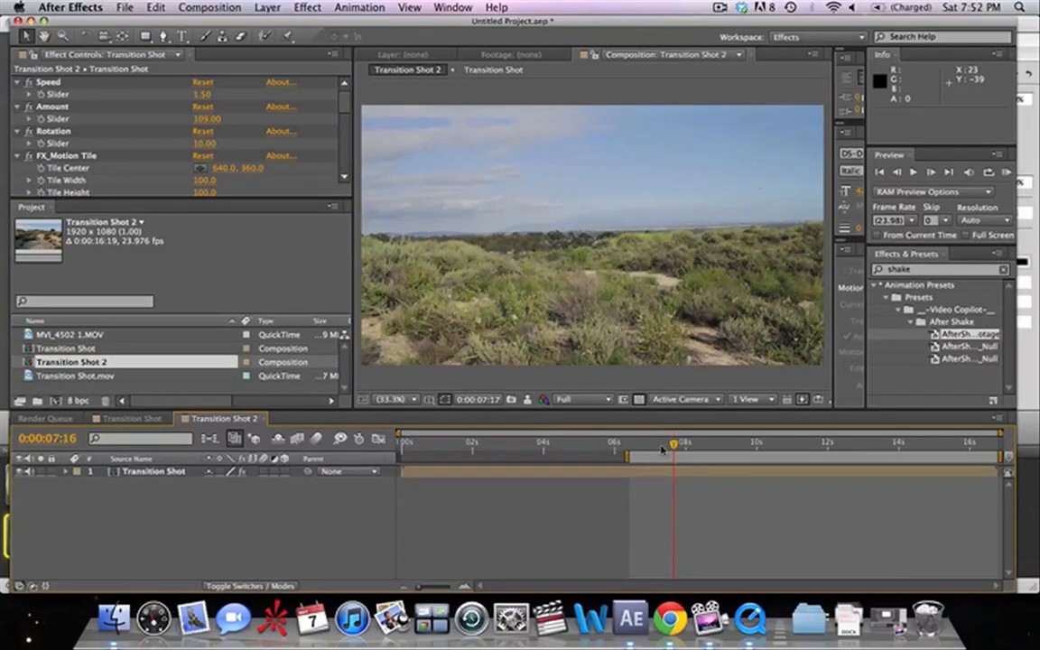
- Keyframe the Transition Shot layer's Scale to 120% around 0:00:06:15 to hide the shadow
drag(685, 455, 633, 455)
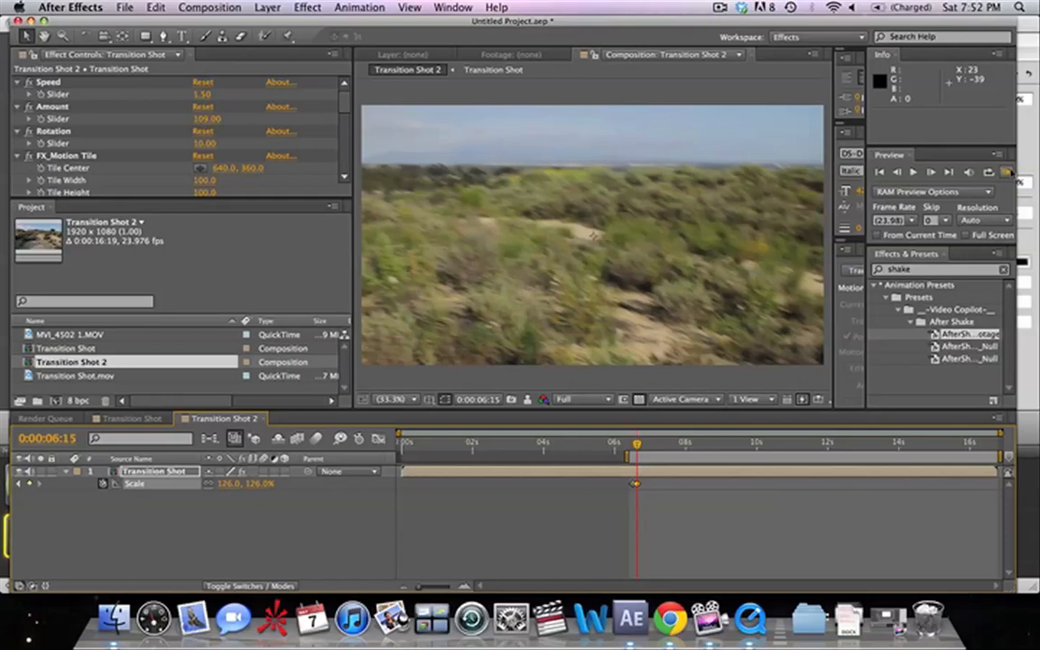
- Render a RAM preview of Transition Shot 2 and play back the shaken transition
click(925, 172)
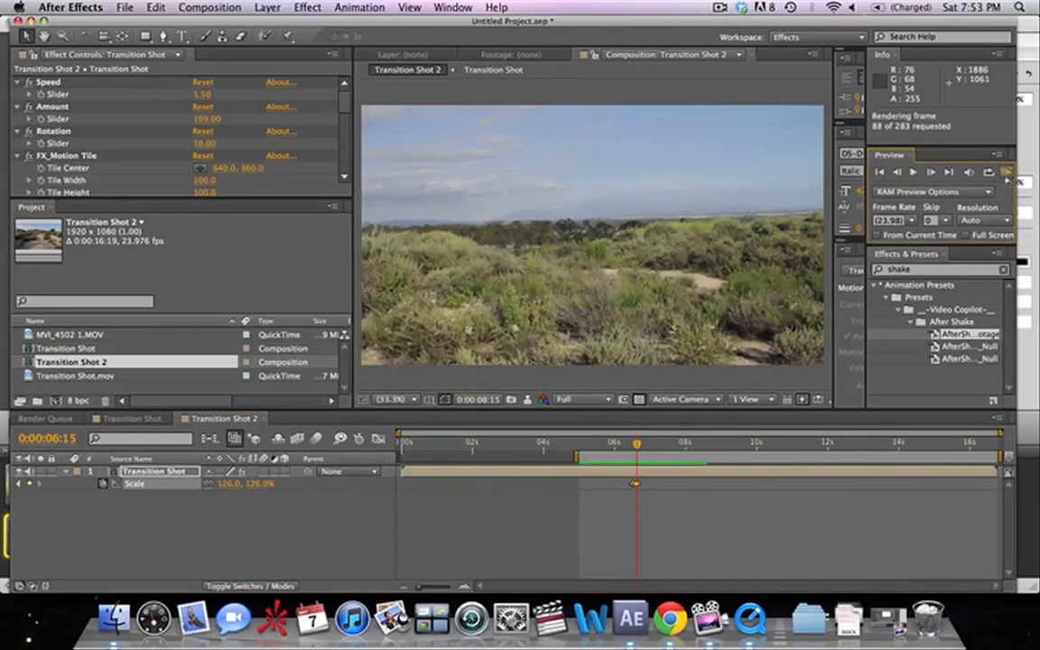
click(1004, 173)
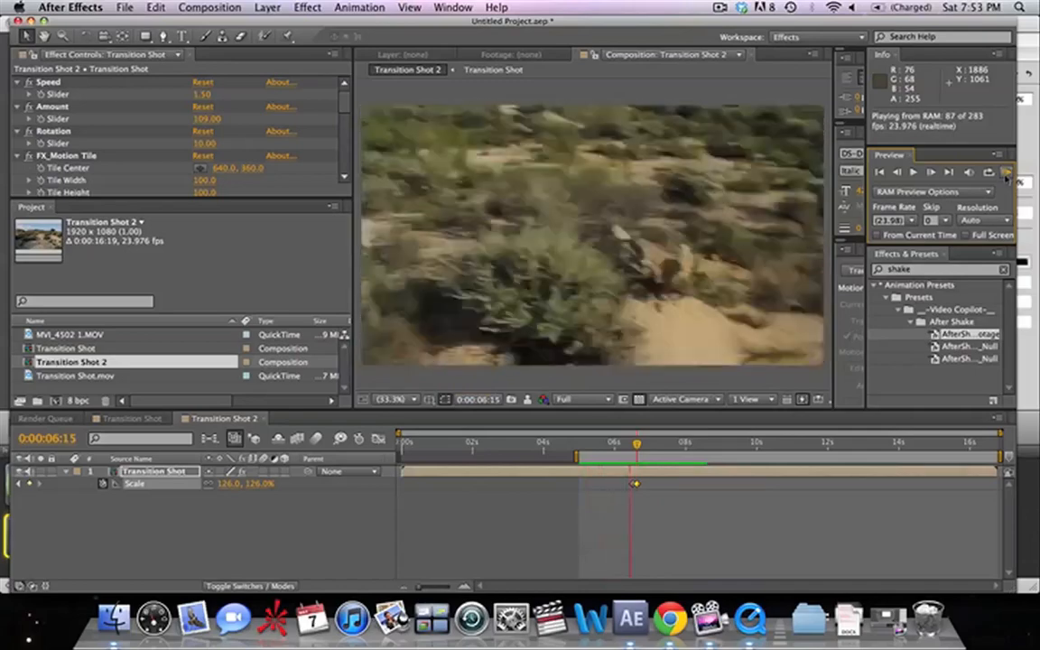